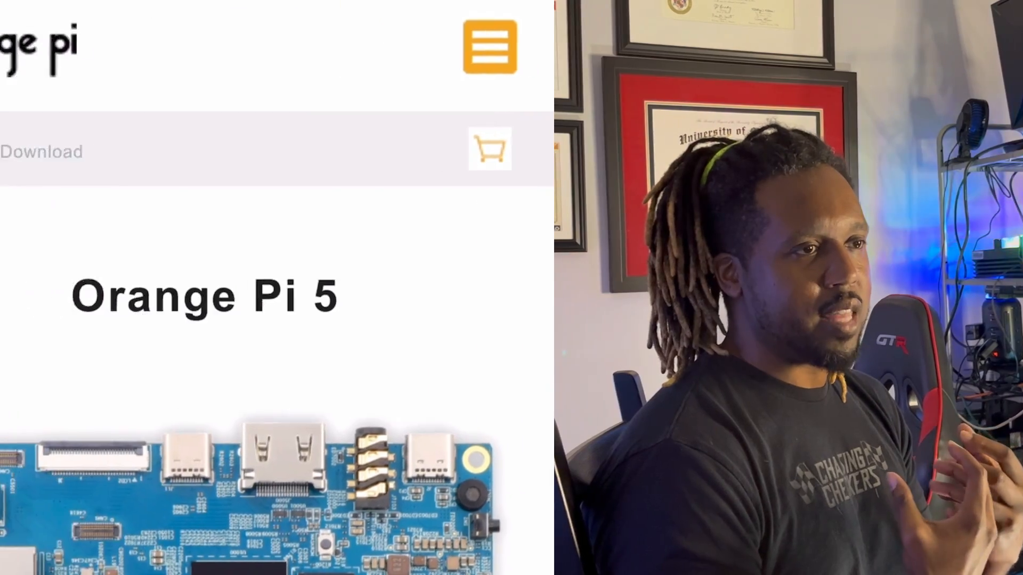
pyautogui.scroll(-3)
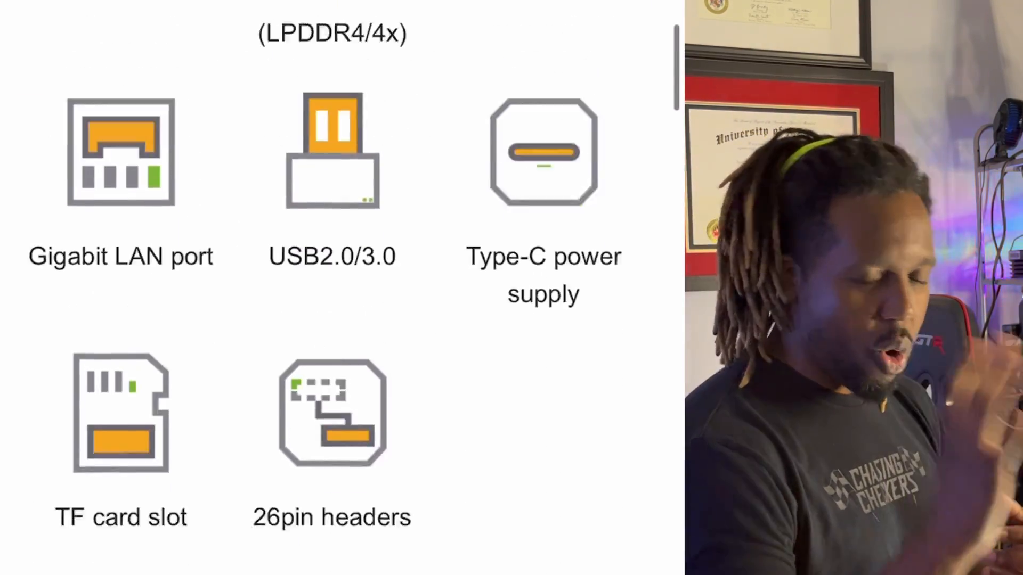
pyautogui.scroll(-3)
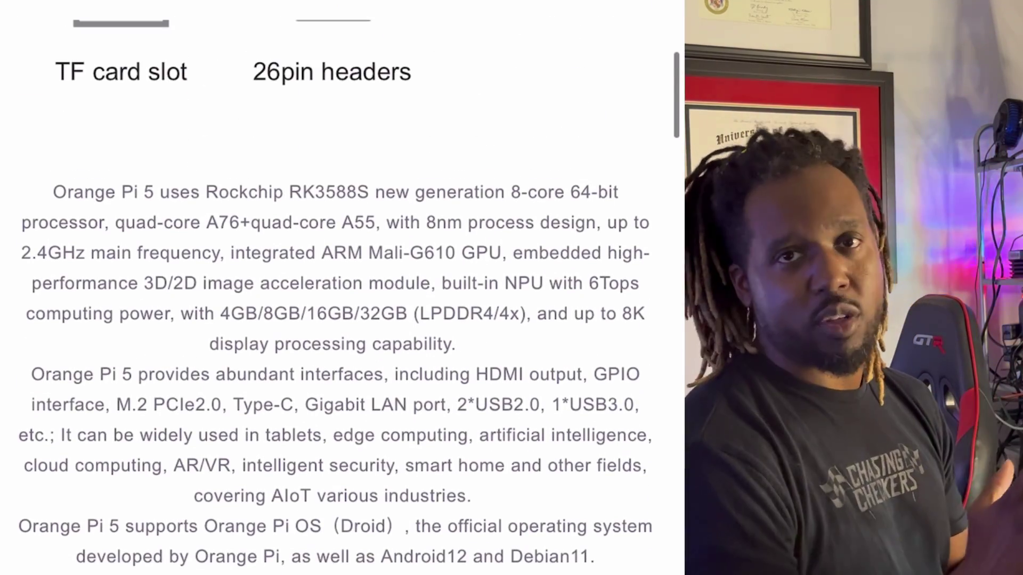